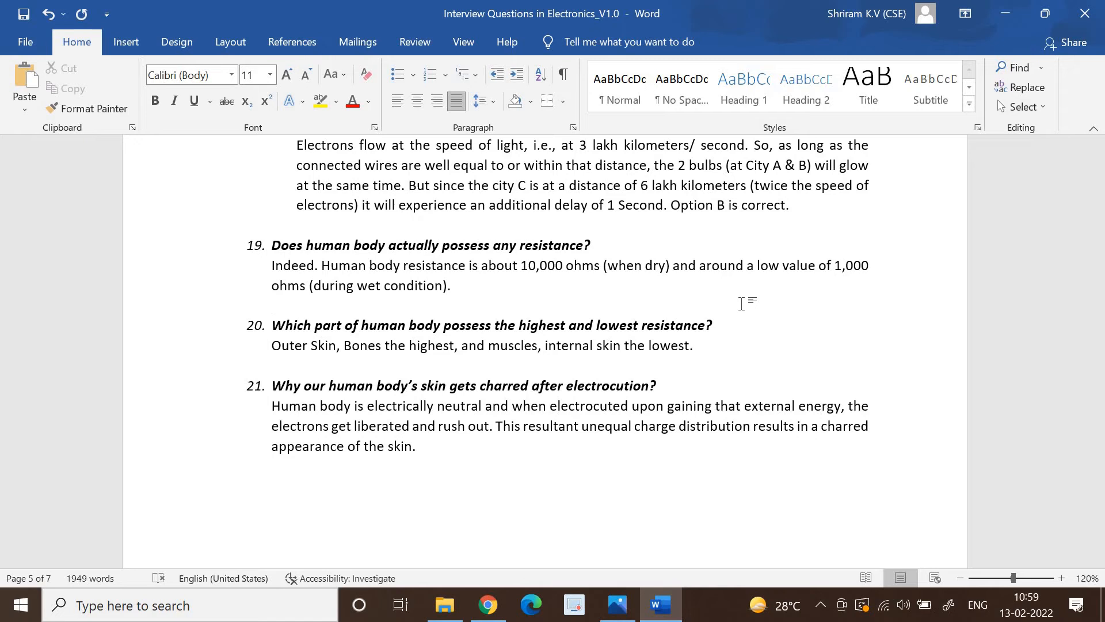
pyautogui.click(272, 303)
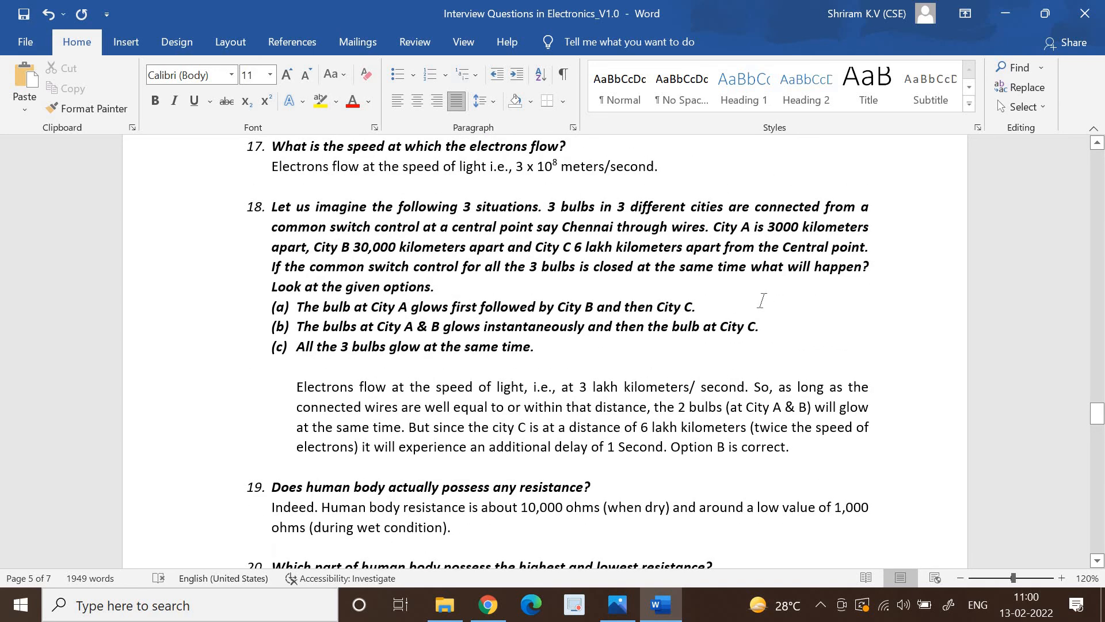
pyautogui.scroll(-3)
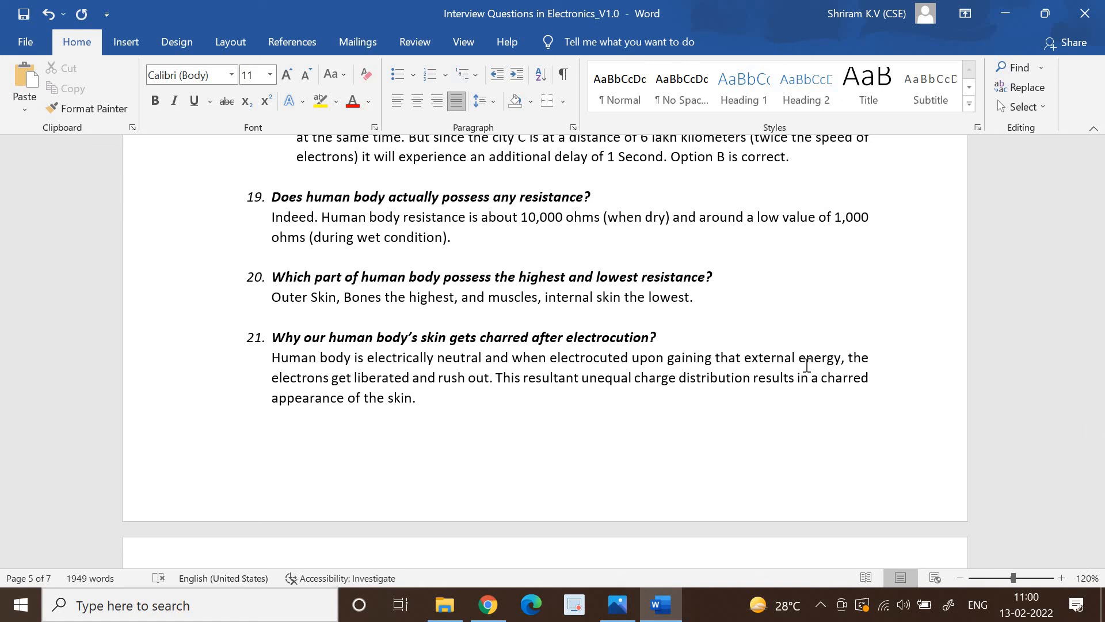
pyautogui.click(271, 255)
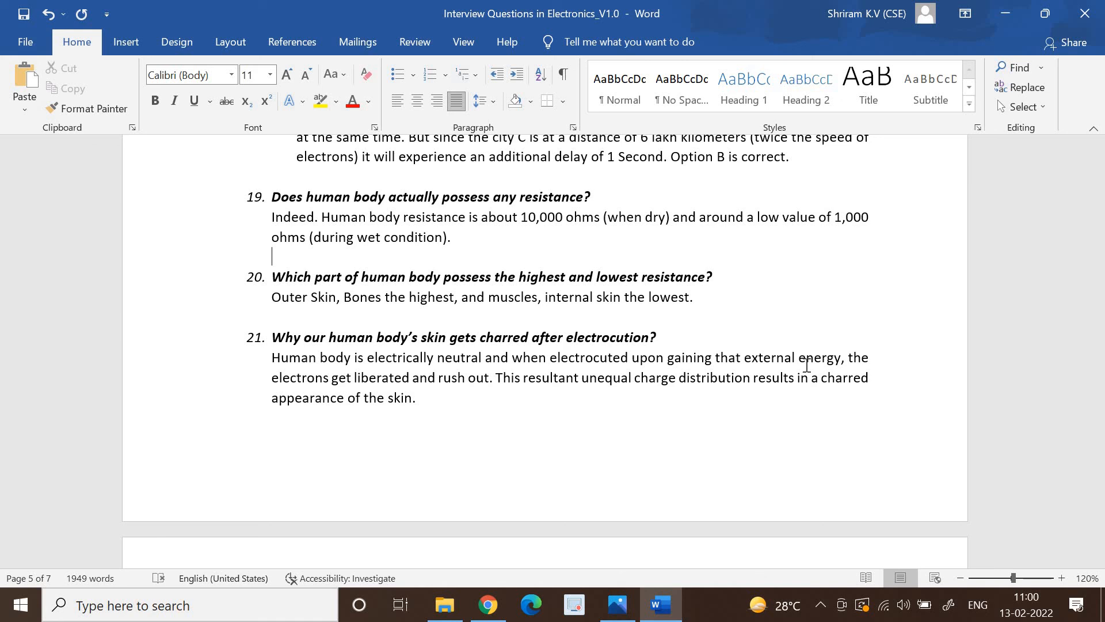